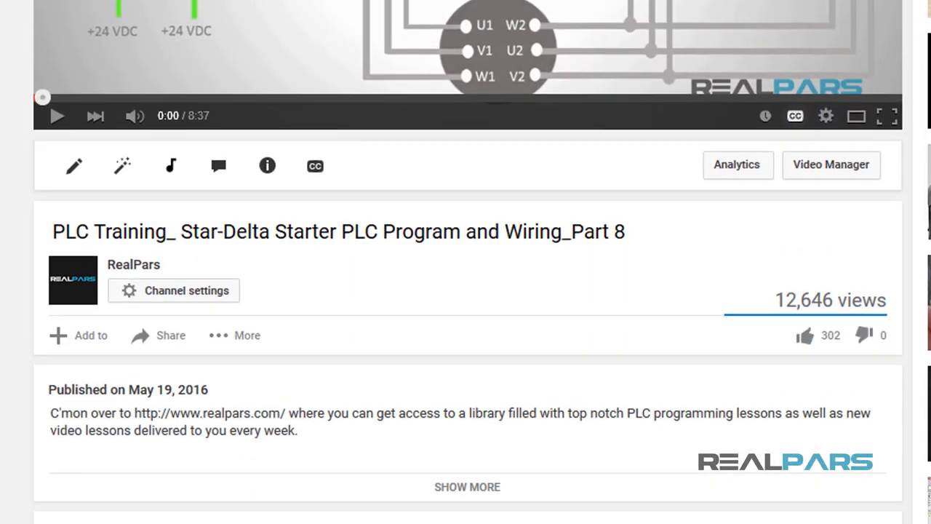
# - Scroll through the Star-Delta Starter Part 8 comments, then scroll the RealPars uploads grid
pyautogui.scroll(-3)
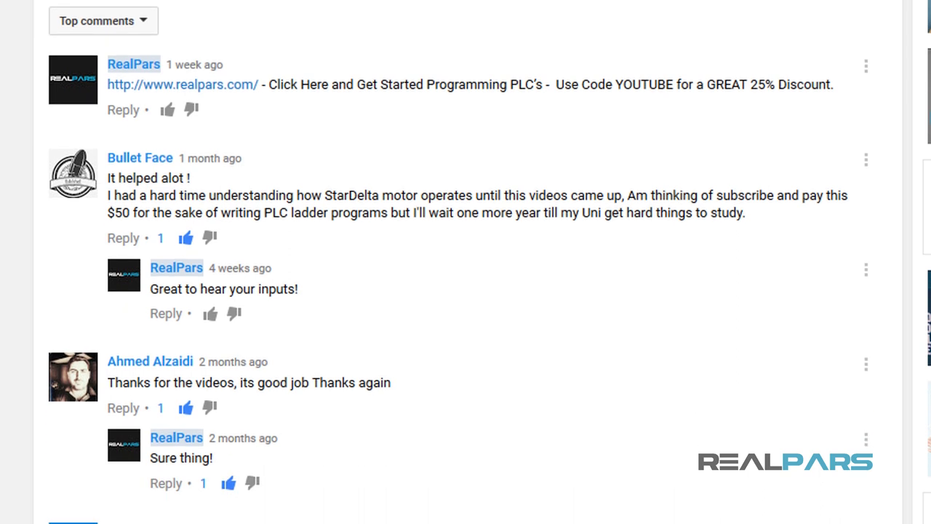
pyautogui.scroll(-3)
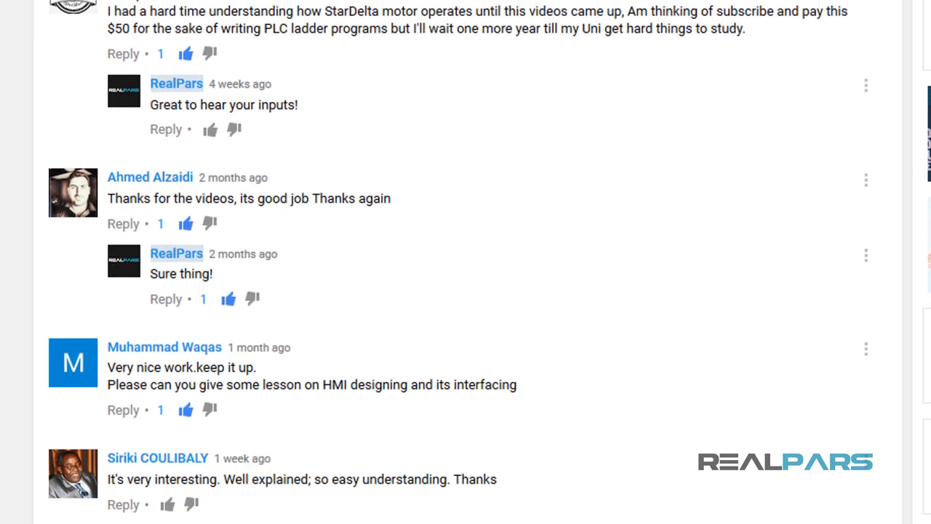
pyautogui.scroll(-3)
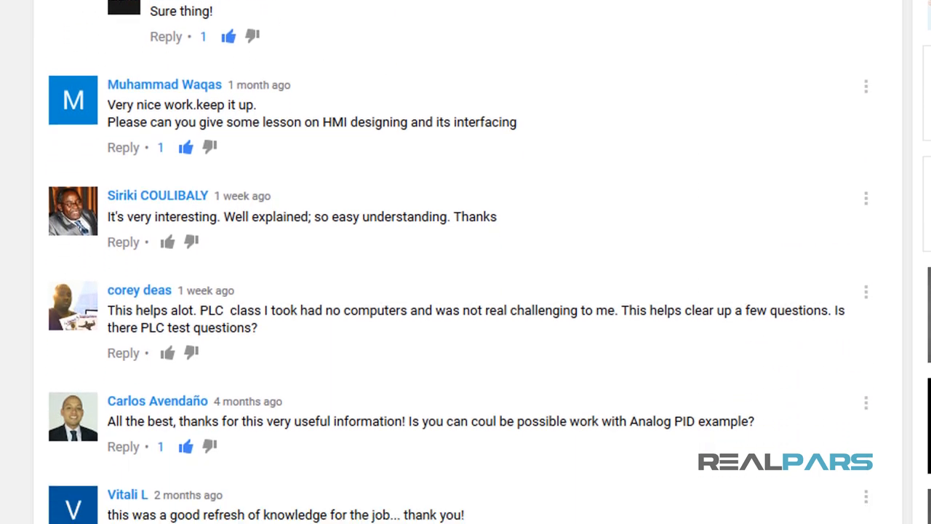
pyautogui.scroll(3)
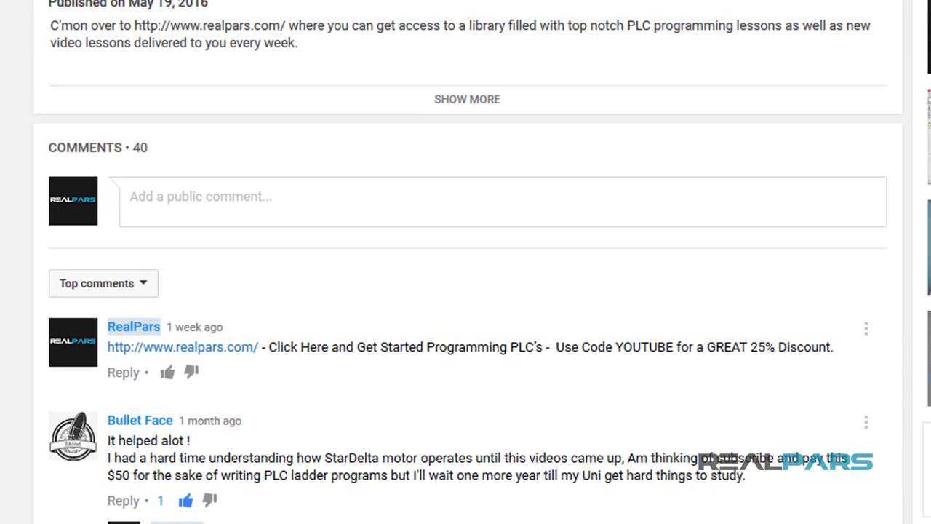
pyautogui.scroll(3)
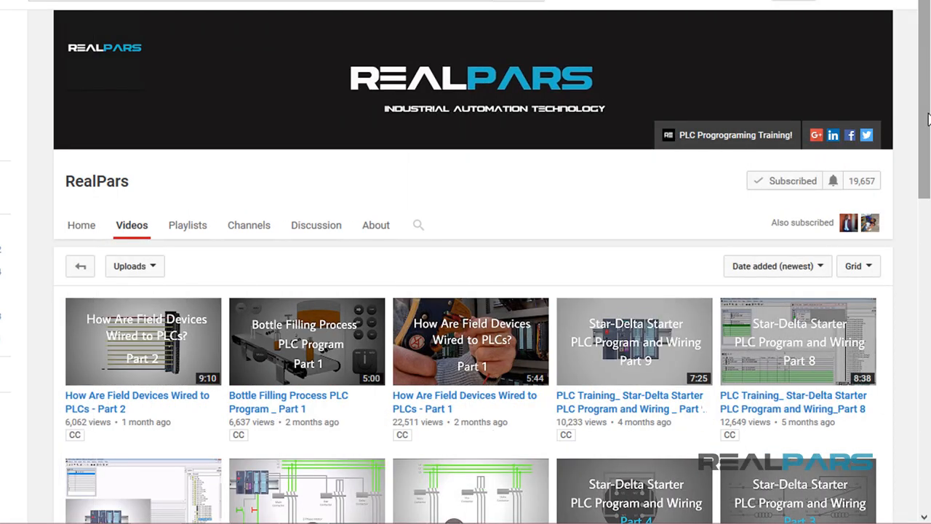
pyautogui.scroll(-3)
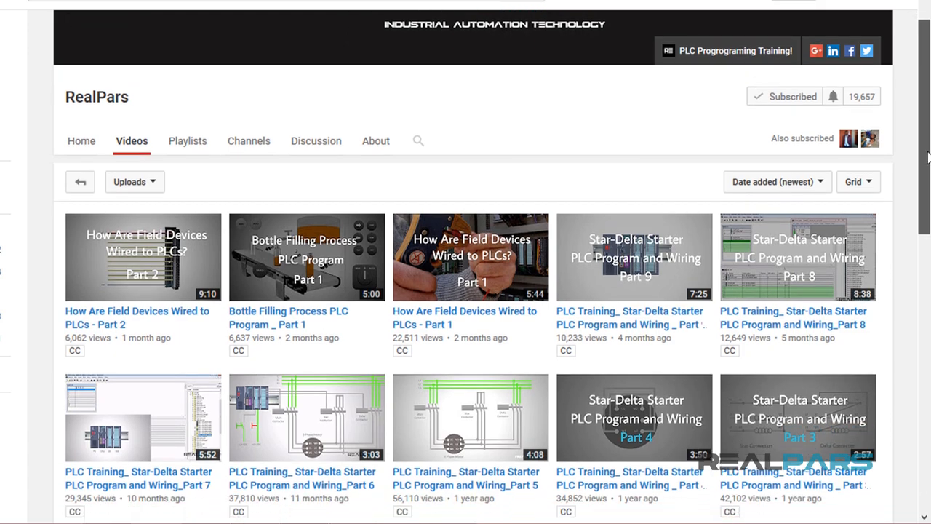
pyautogui.scroll(-3)
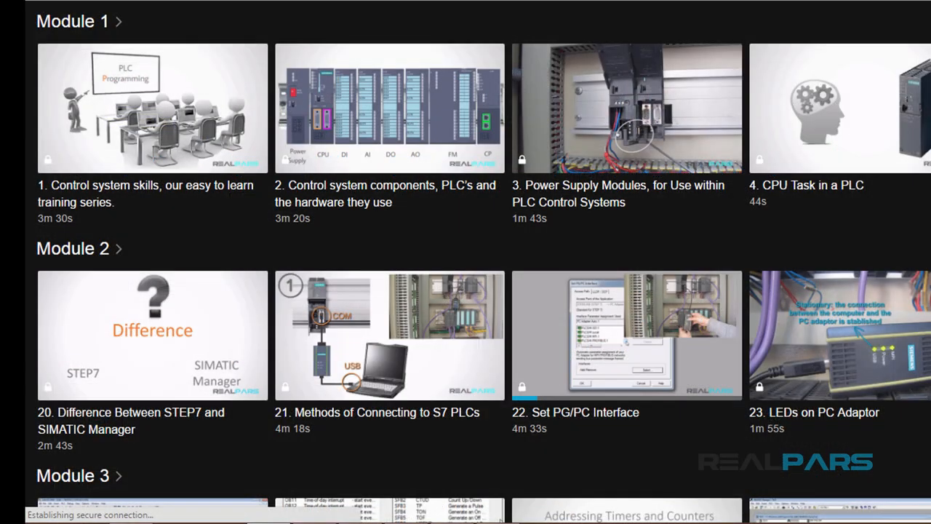
# - Scroll the course library through Module 10 and show lesson 146's playback quality options
pyautogui.scroll(-3)
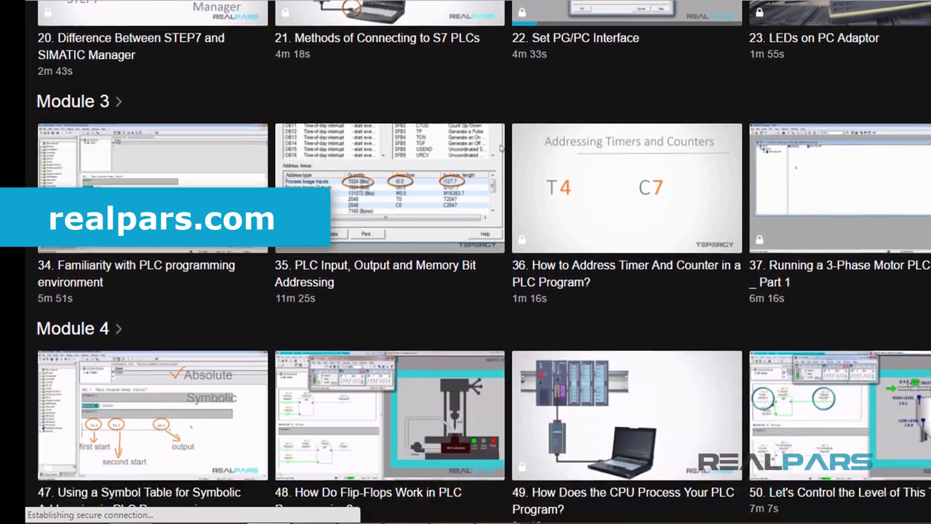
pyautogui.scroll(-3)
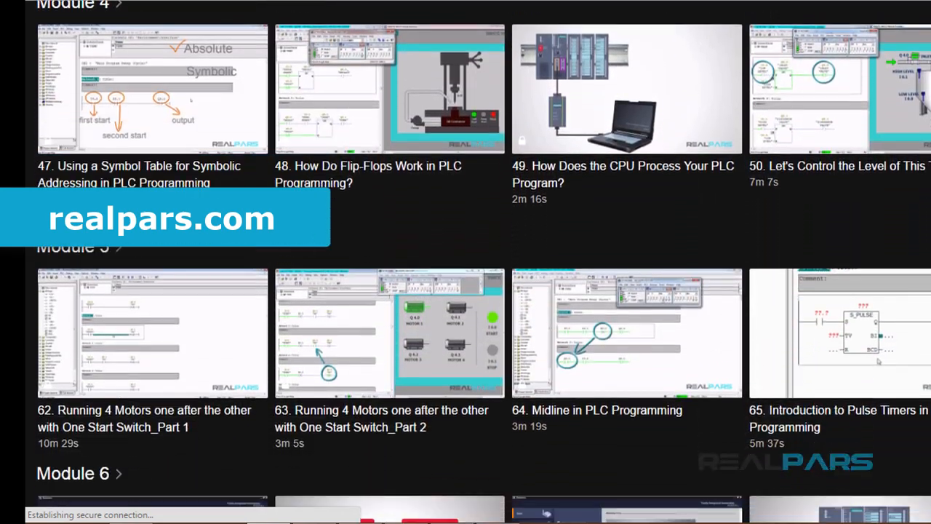
pyautogui.scroll(-3)
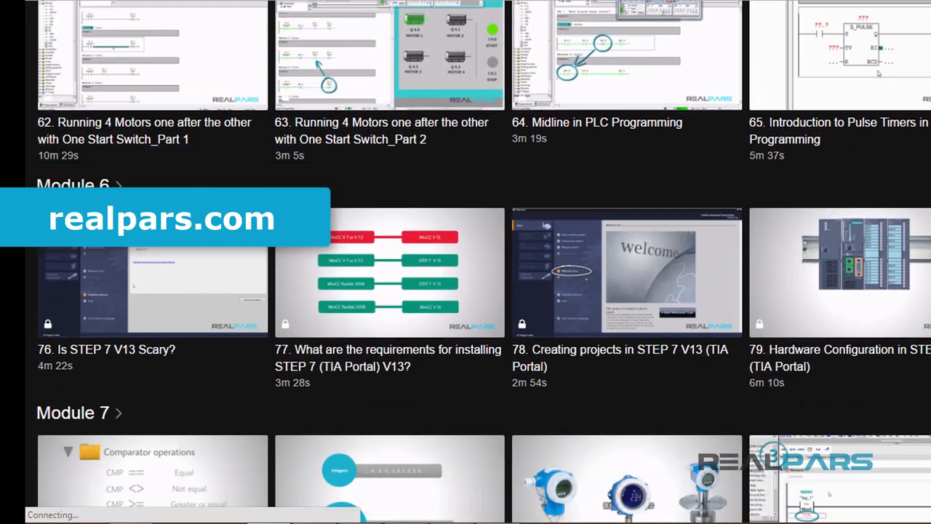
pyautogui.scroll(-3)
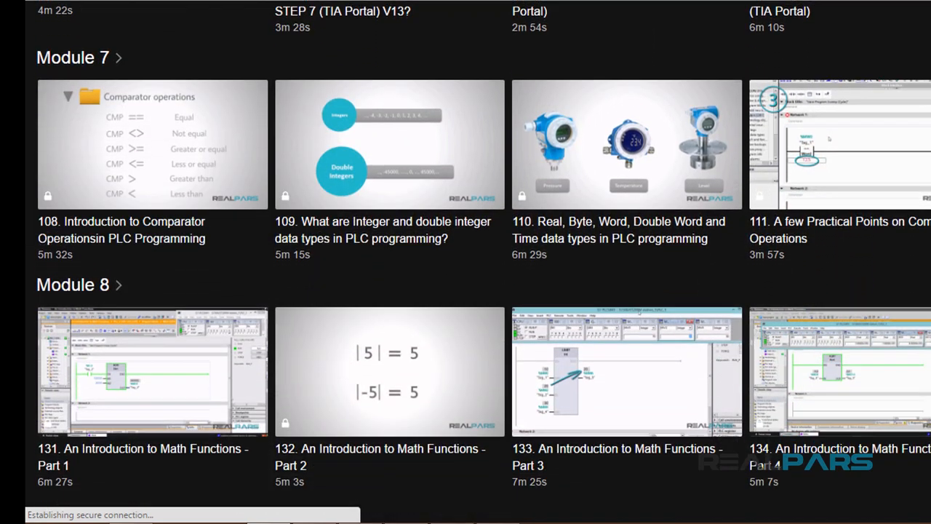
pyautogui.scroll(-3)
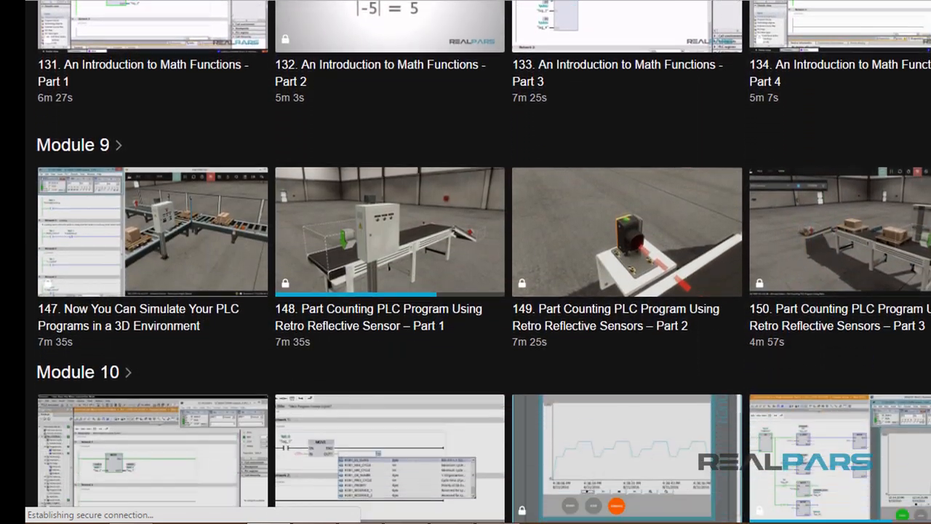
pyautogui.scroll(-3)
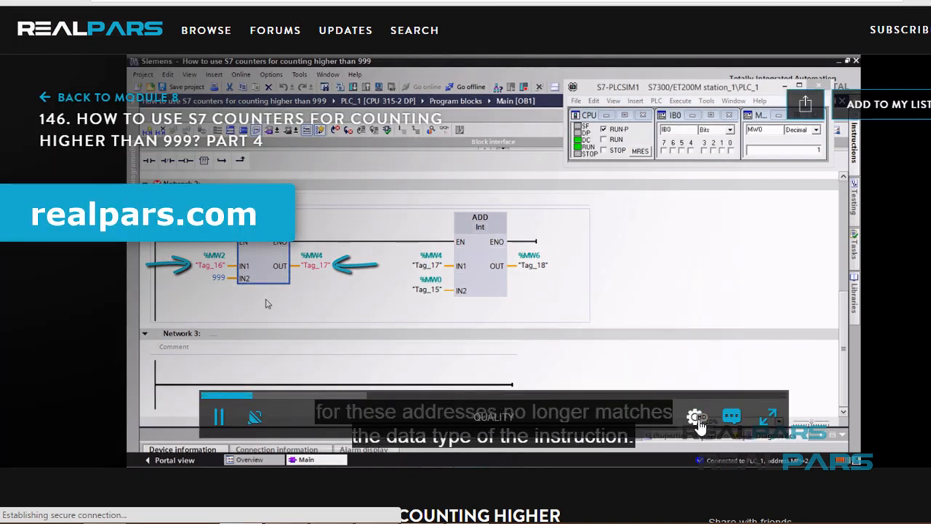
pyautogui.click(696, 417)
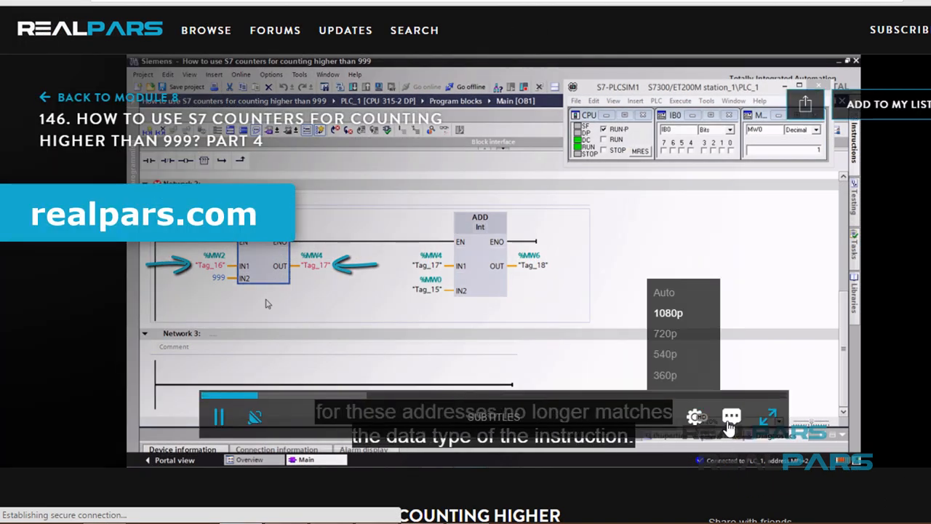